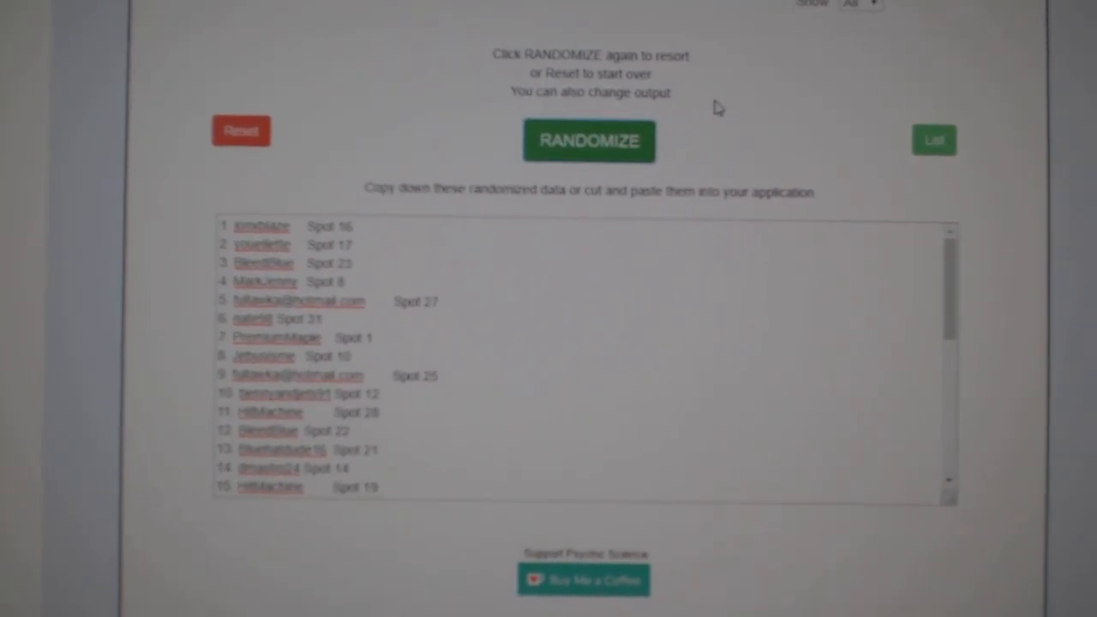
- Randomize the participant names and spots into a fresh shuffled order
{"action": "left_click", "coordinate": [588, 140]}
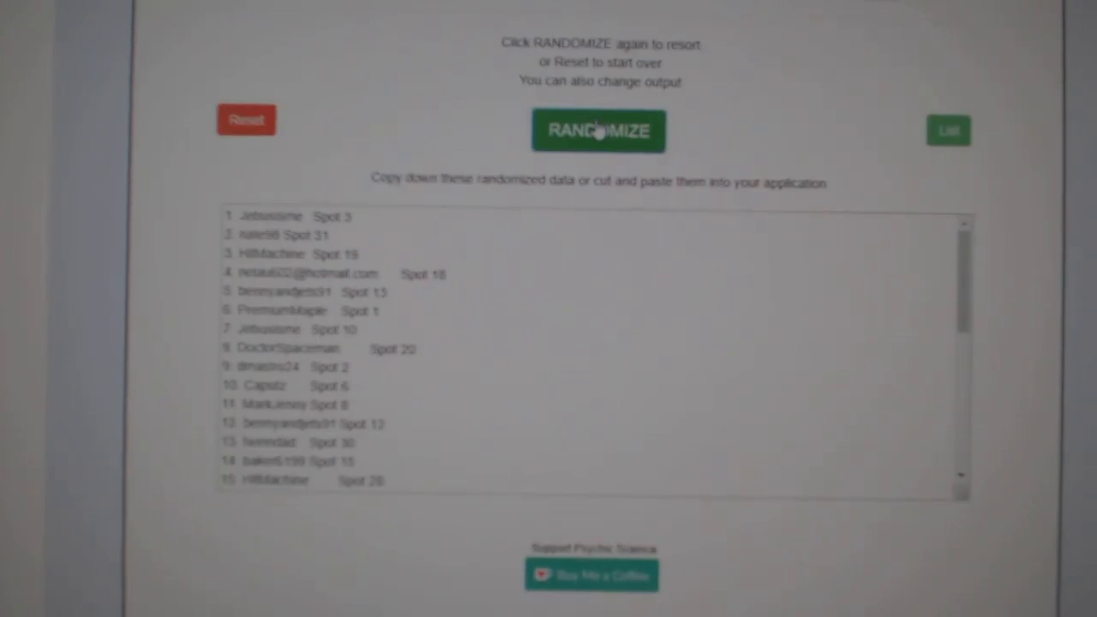
{"action": "scroll", "scroll_direction": "down", "scroll_amount": 3}
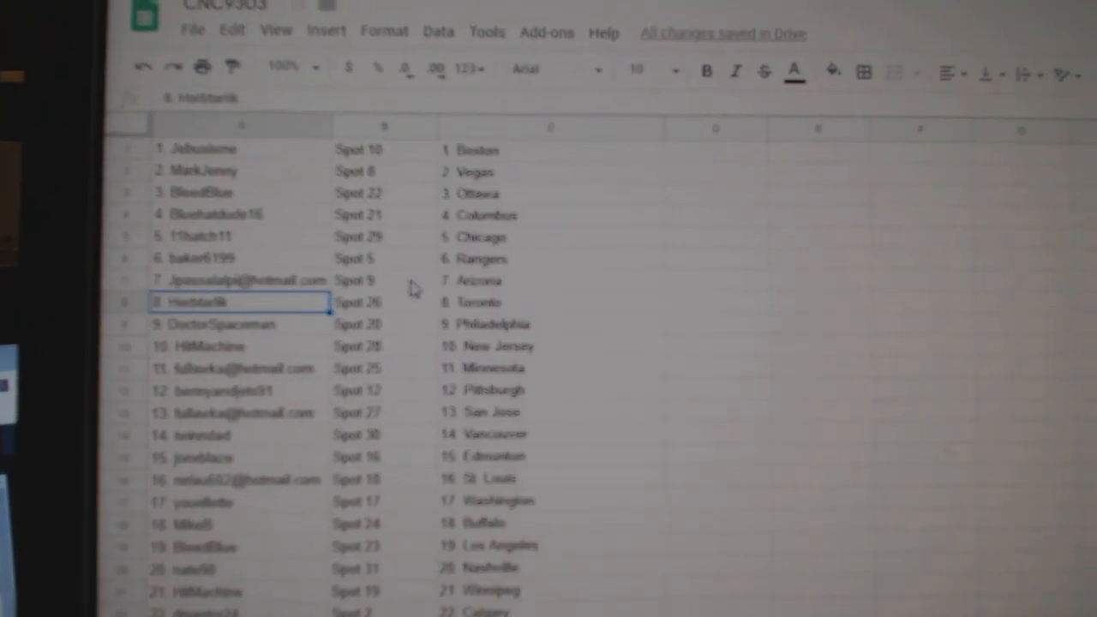
{"action": "scroll", "scroll_direction": "down", "scroll_amount": 3}
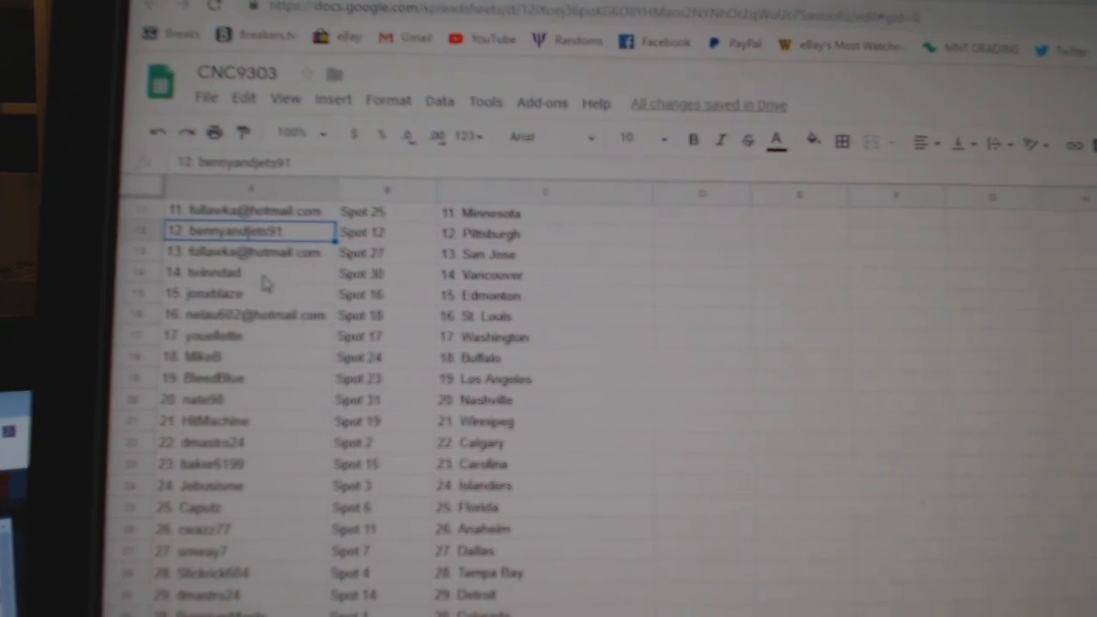
{"action": "left_click", "coordinate": [242, 318]}
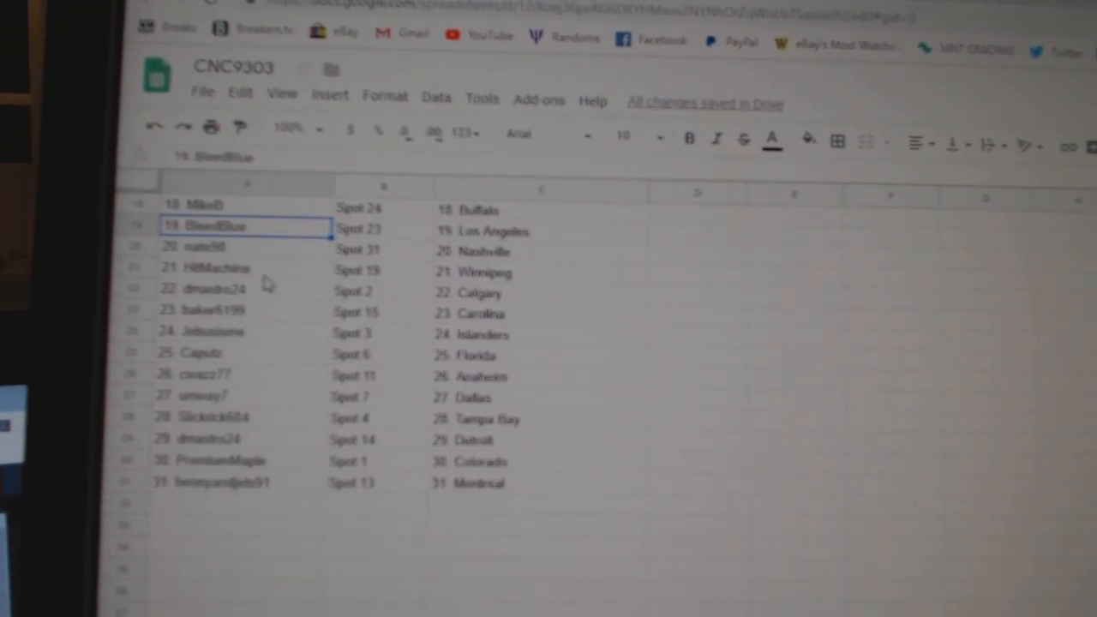
{"action": "scroll", "scroll_direction": "down", "scroll_amount": 3}
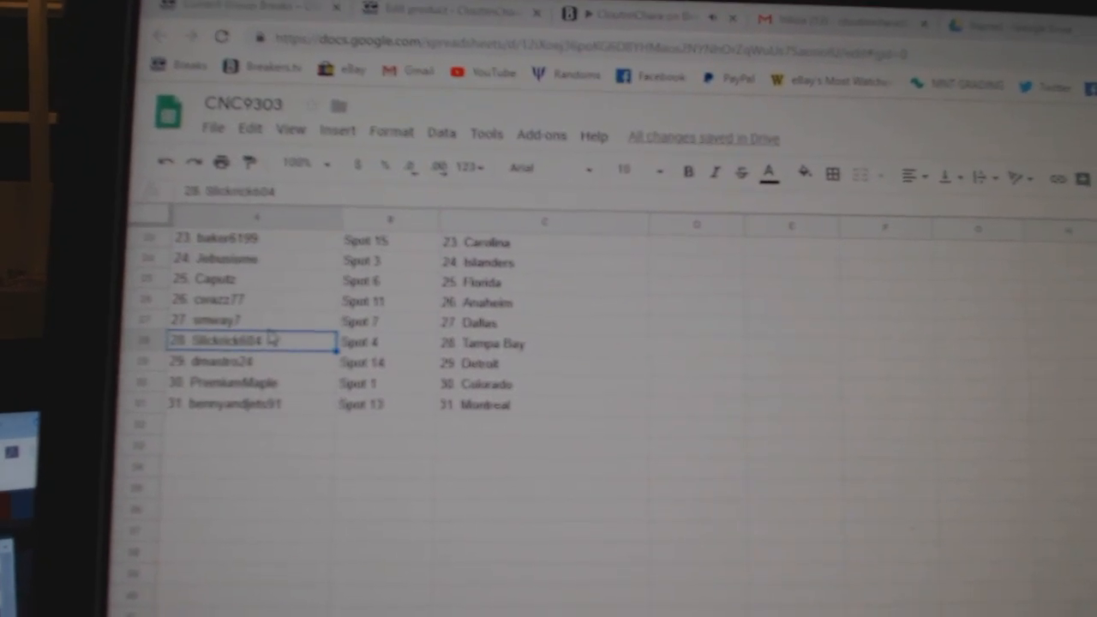
{"action": "scroll", "scroll_direction": "down", "scroll_amount": 3}
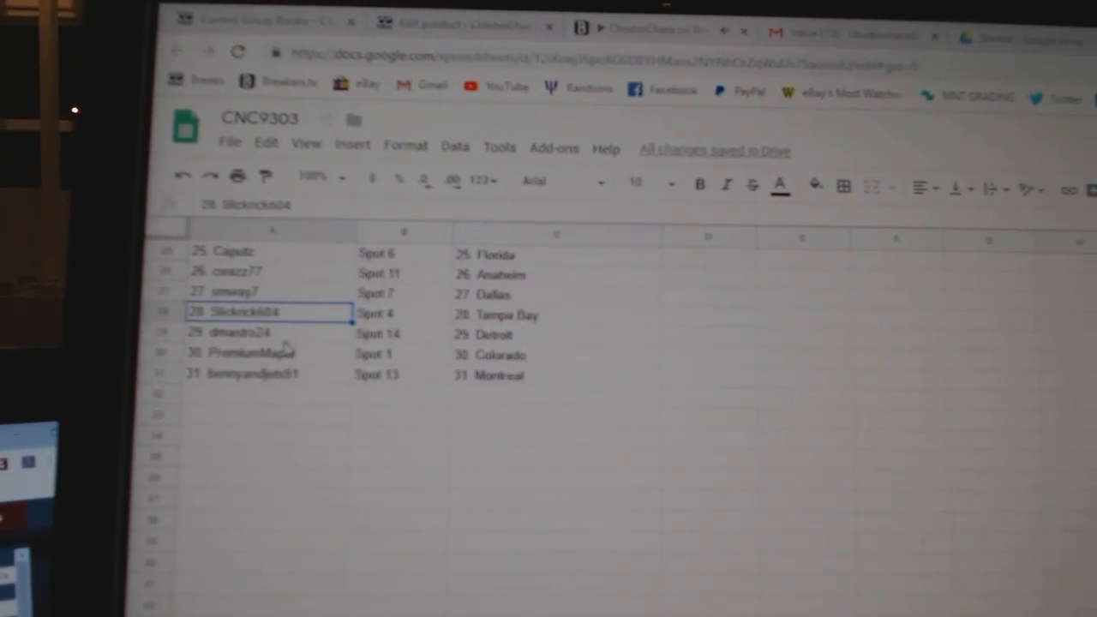